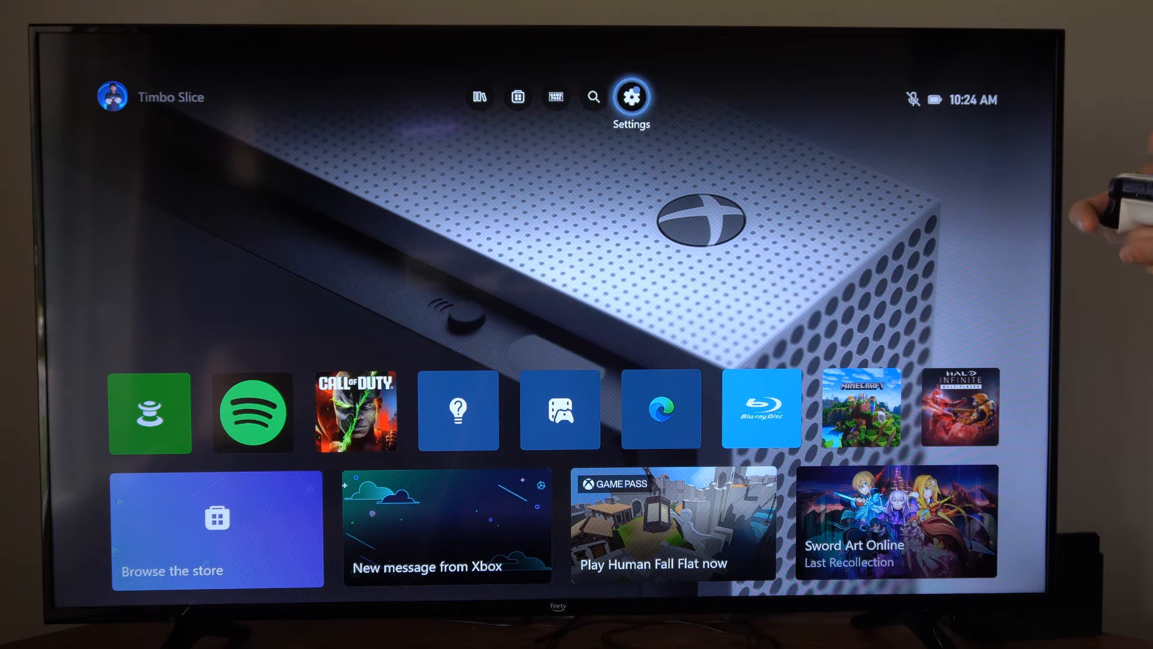
Step: Go from Home into Settings > General > Network settings to see the connection status
left_click(631, 95)
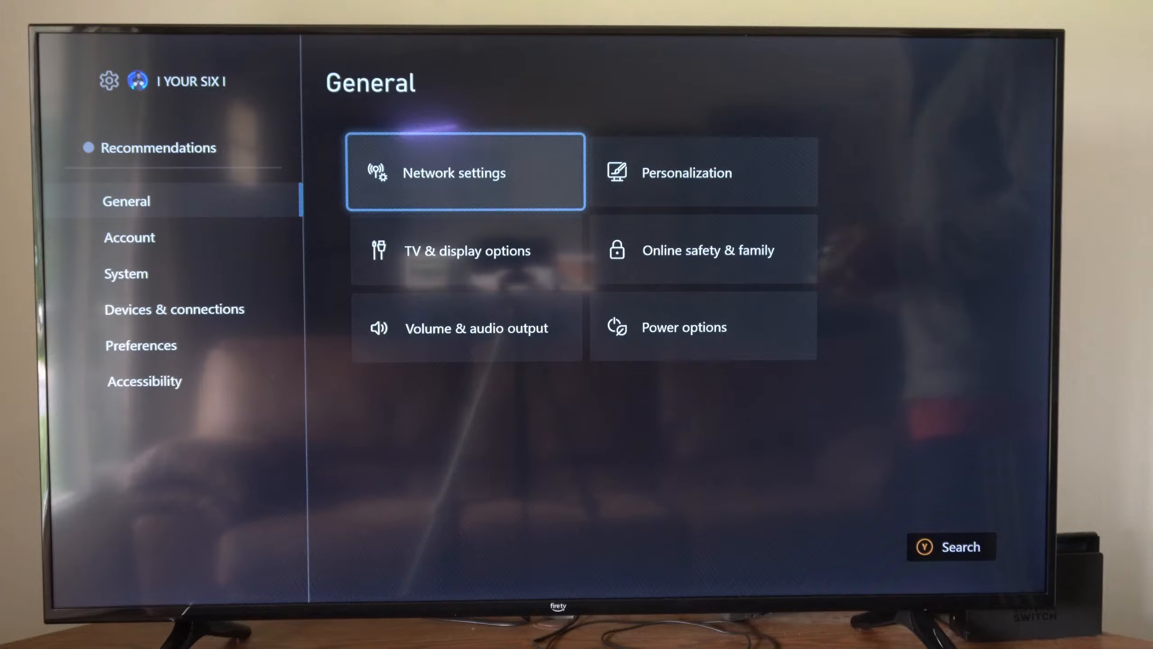
left_click(464, 172)
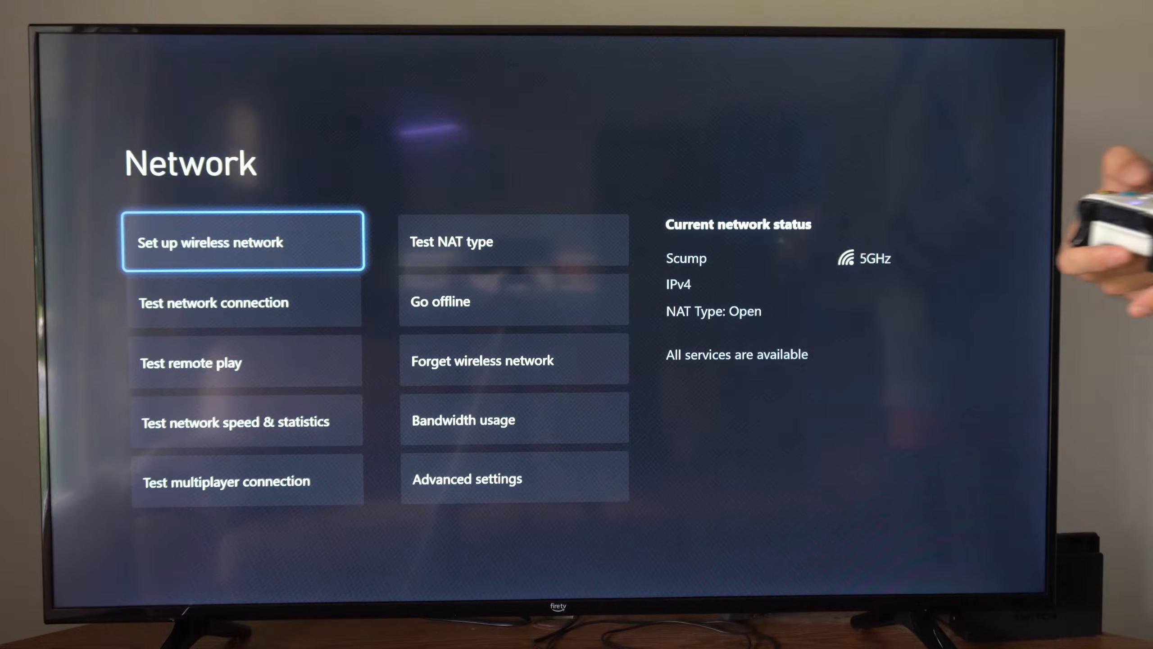
Step: Start Set up wireless network to list nearby Wi-Fi connections
left_click(243, 241)
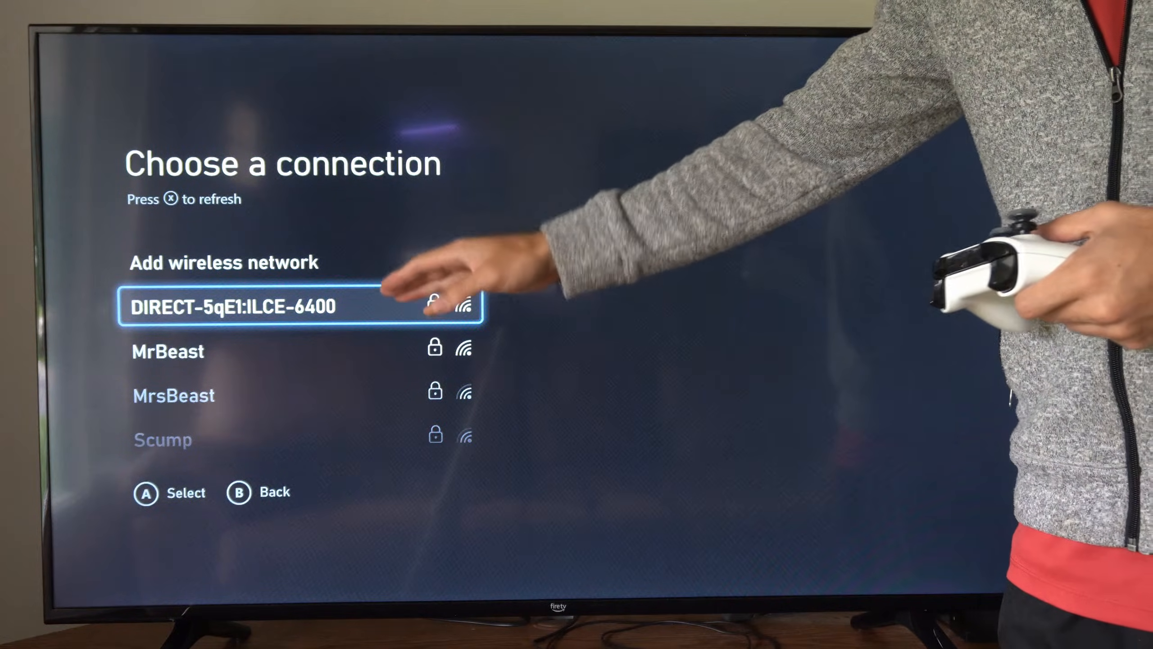
key("Down")
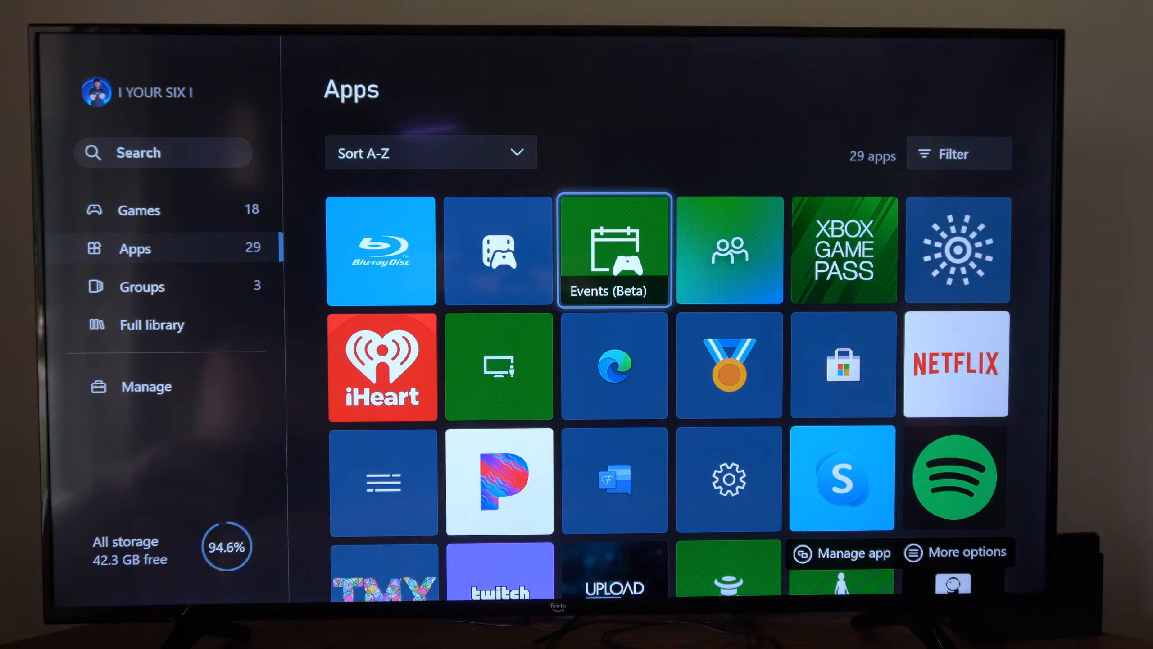
Step: Launch Microsoft Edge from the Apps section of My games & apps
scroll("down", 3)
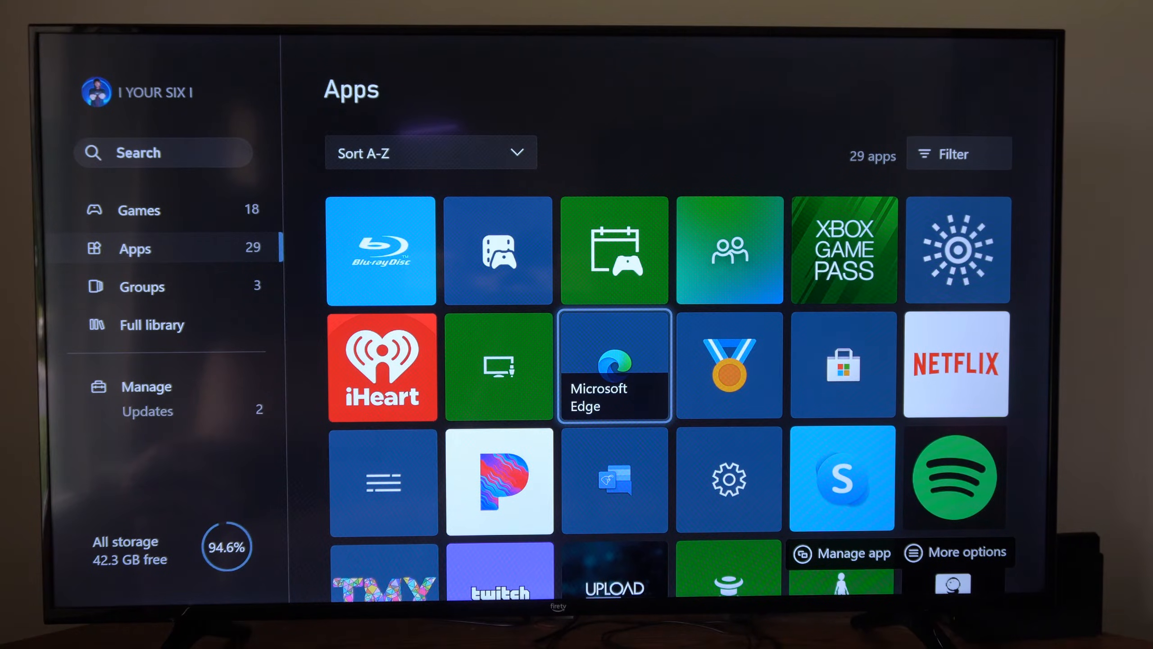
left_click(615, 366)
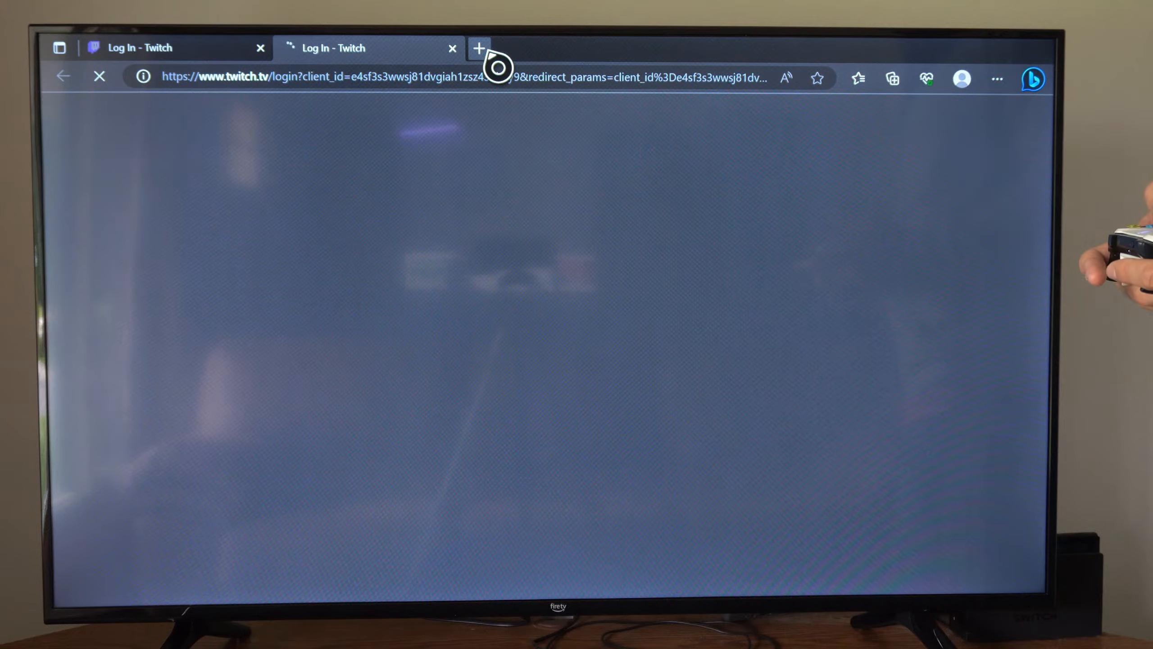
Step: Add a new tab and close both 'Log In - Twitch' tabs, leaving only the new tab
left_click(478, 47)
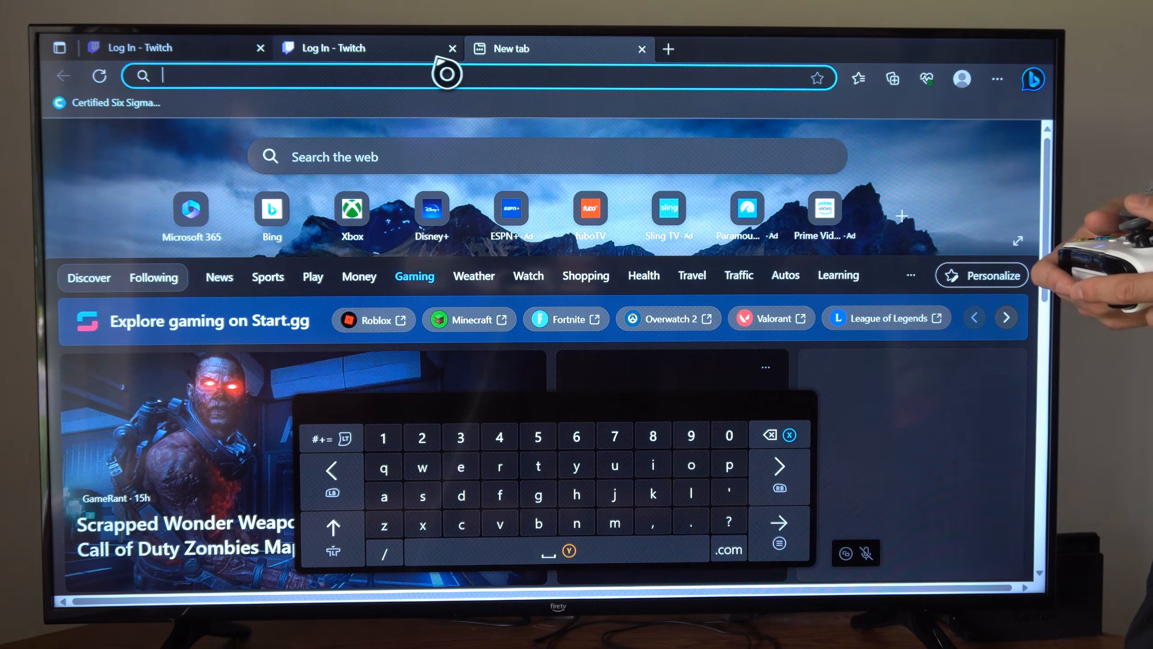
left_click(453, 48)
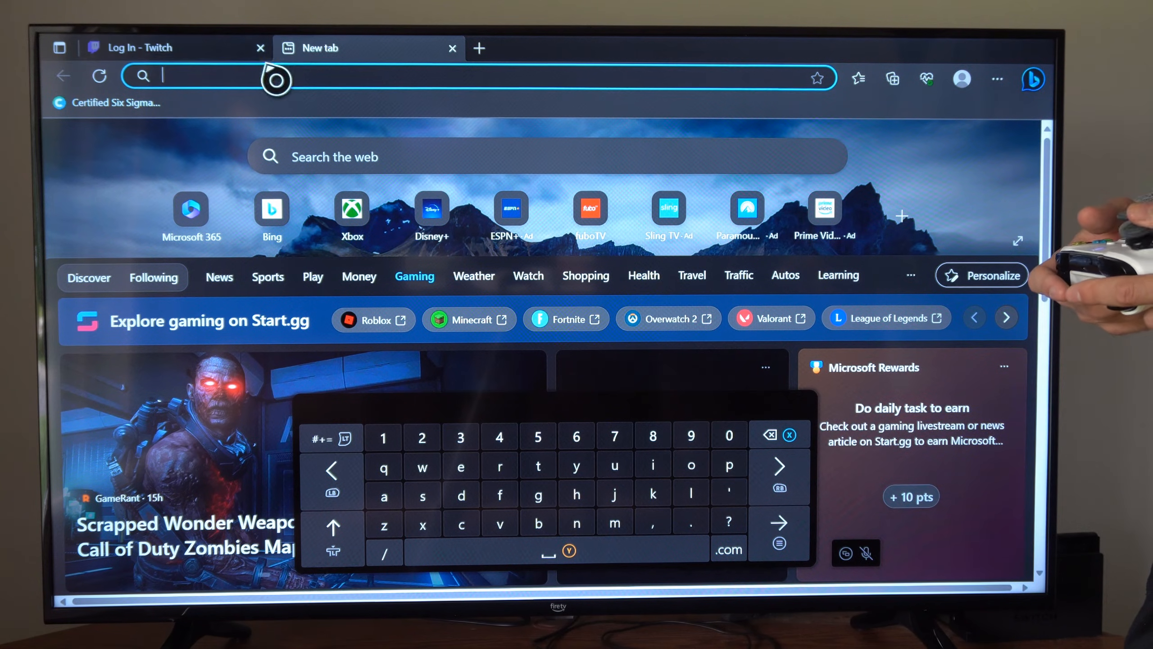
left_click(259, 46)
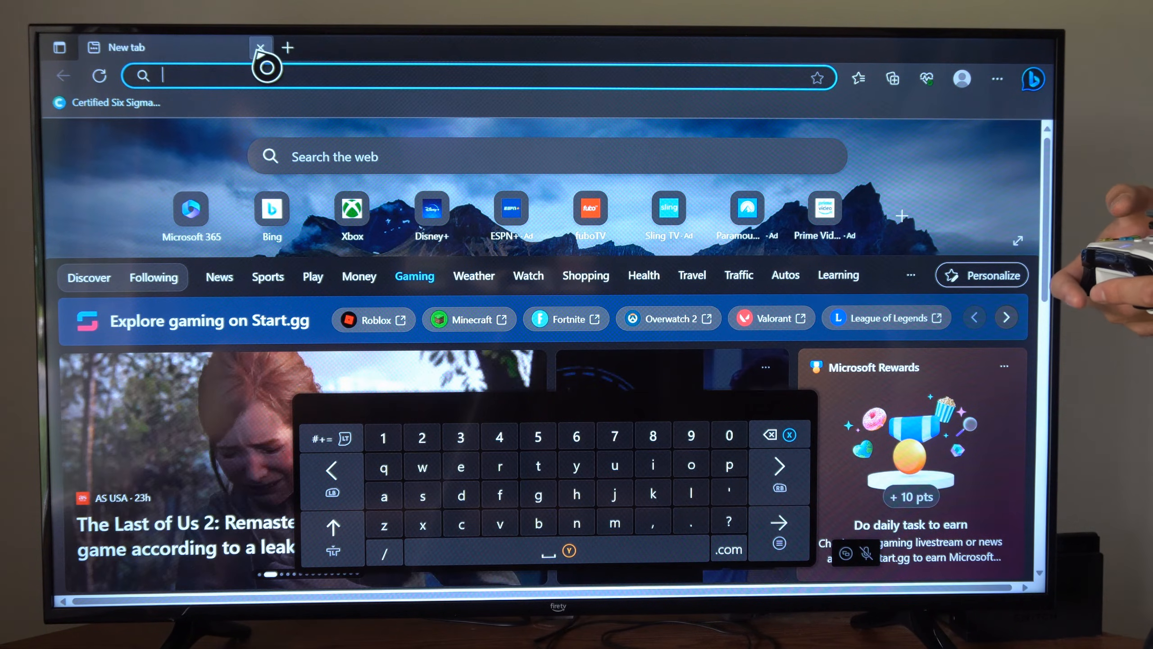